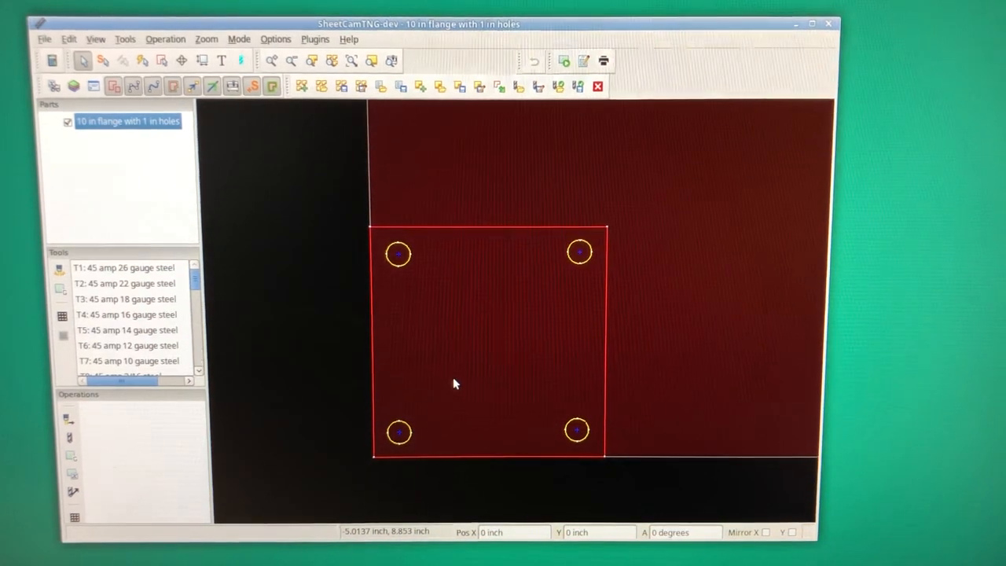
pyautogui.moveTo(401, 261)
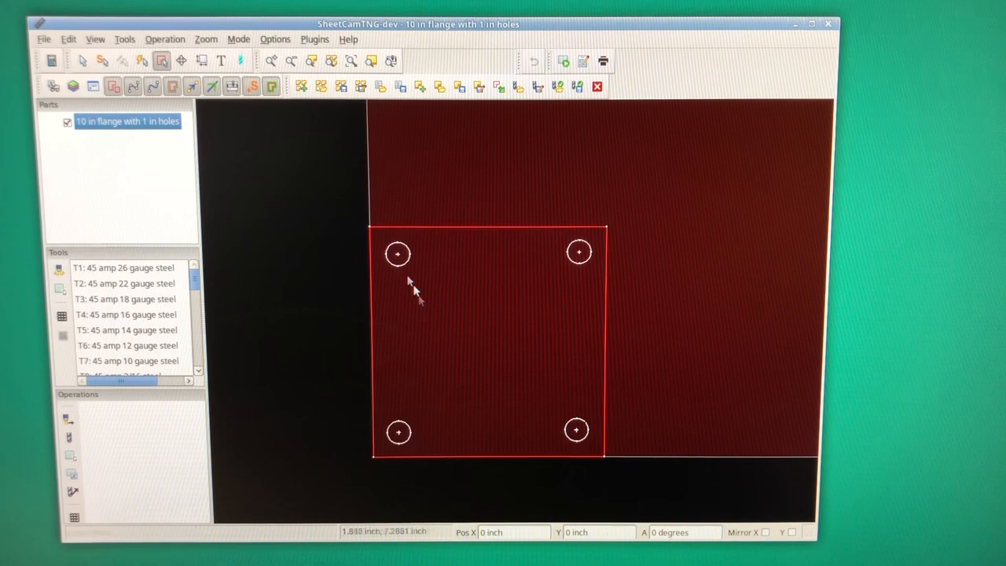
# Move the four holes onto a new layer named 'holes'.
pyautogui.rightClick(415, 283)
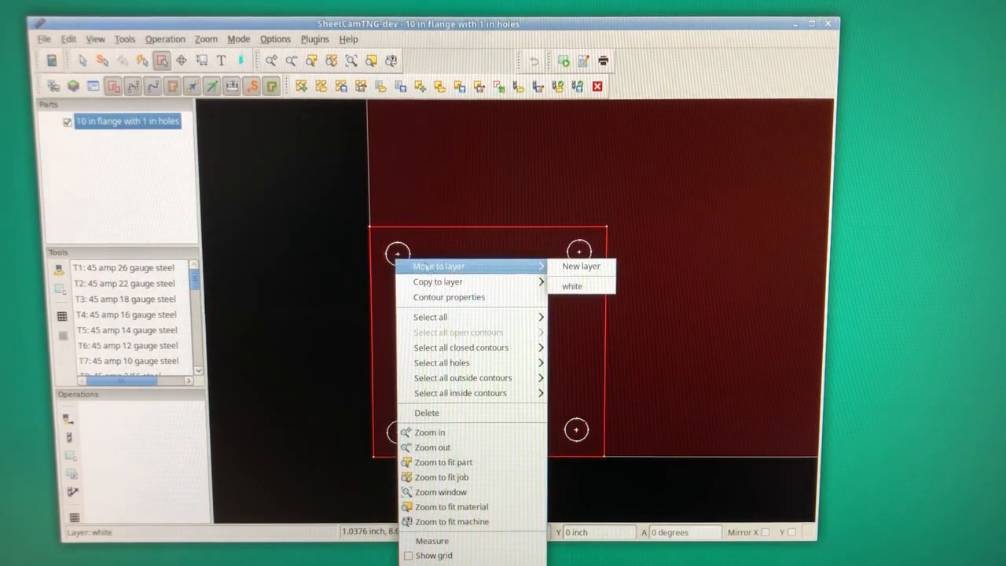
pyautogui.click(581, 265)
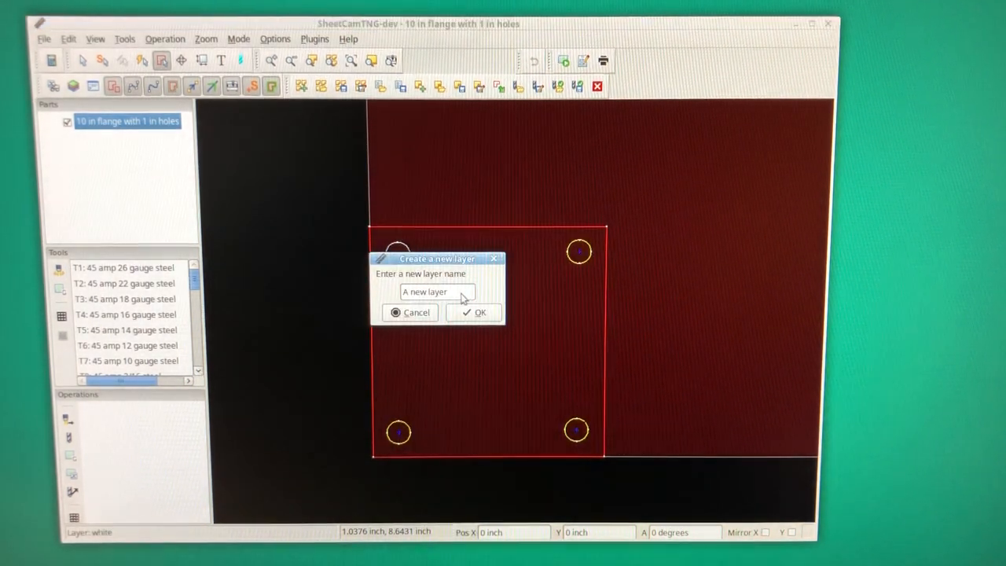
pyautogui.write('hol')
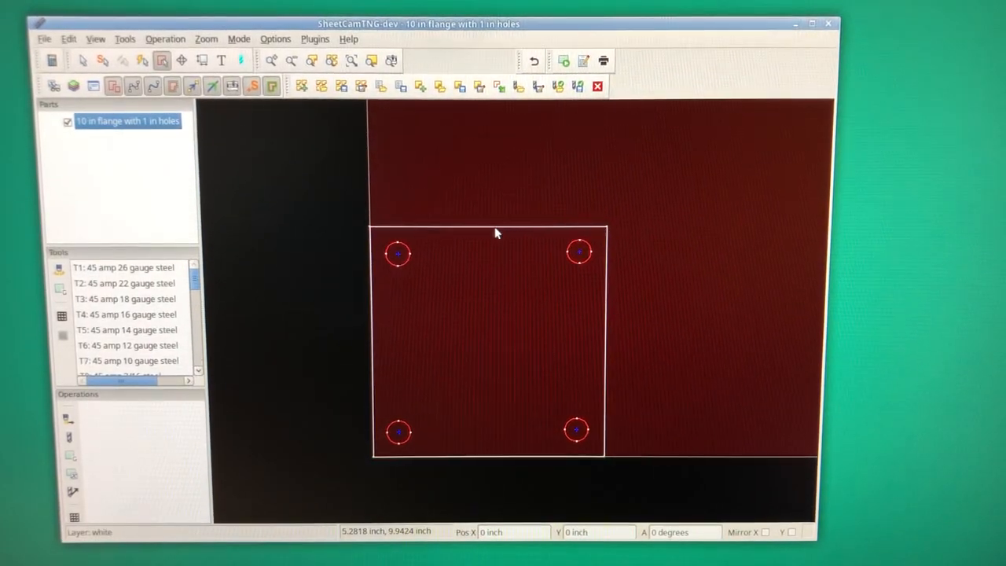
# Move the square flange outline onto a new layer named 'outside'.
pyautogui.rightClick(497, 233)
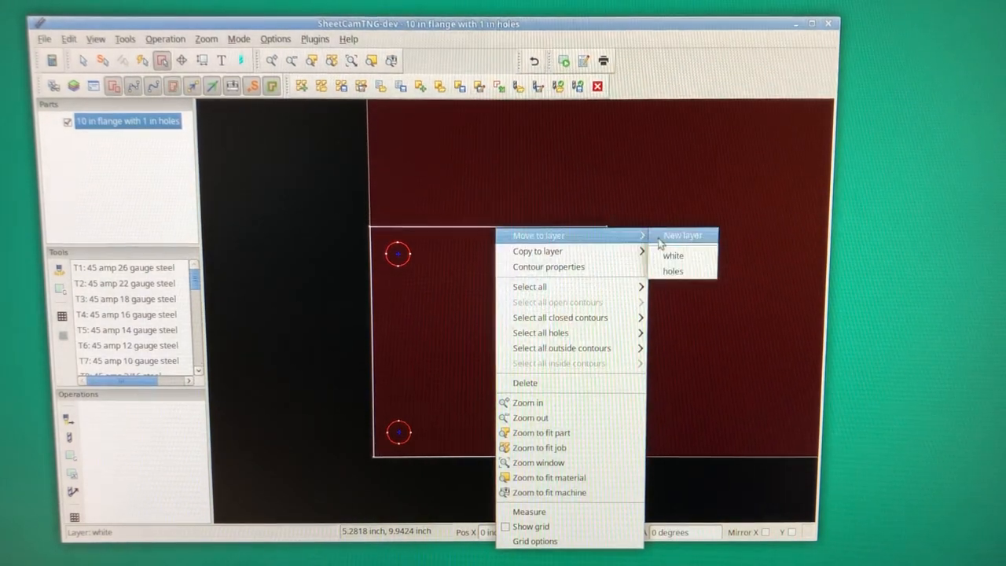
pyautogui.click(684, 235)
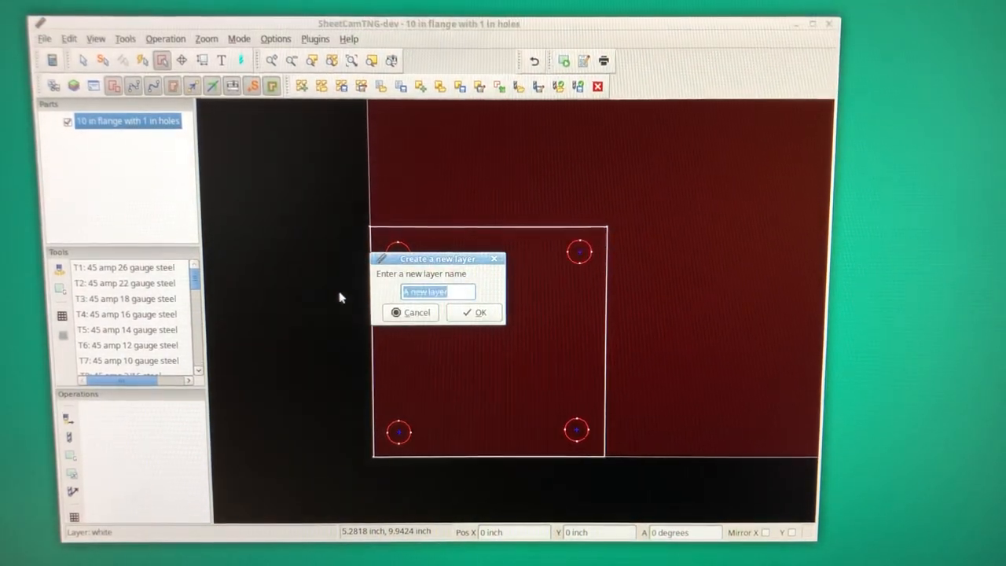
pyautogui.write('outs')
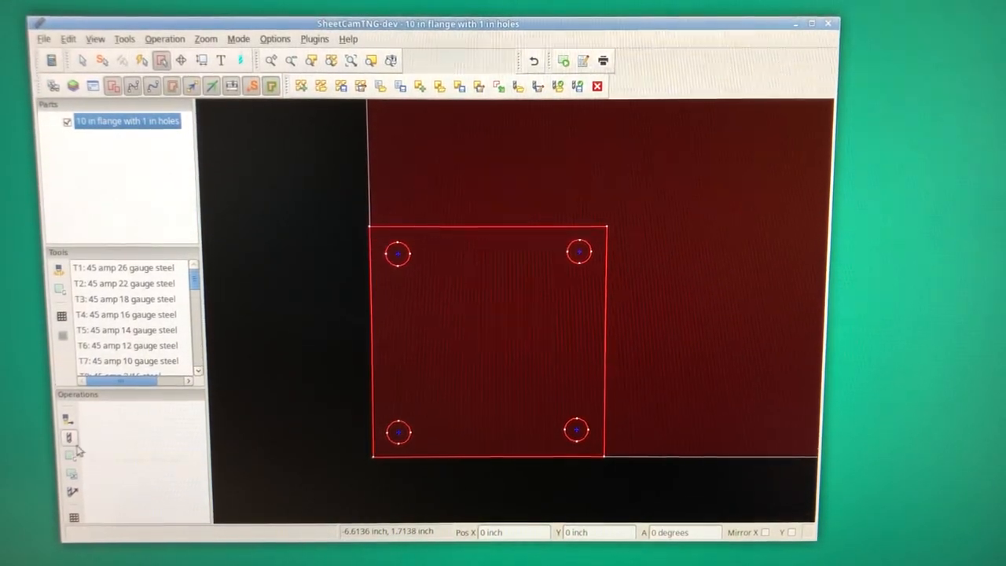
pyautogui.moveTo(71, 438)
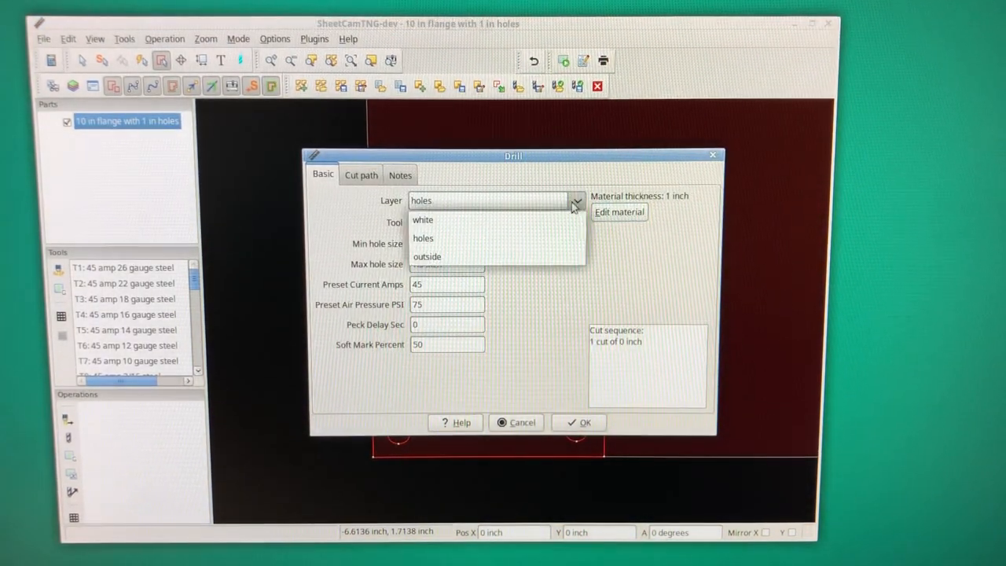
# Add a drill operation on the holes layer using tool T93 finecut low speed 10g steel.
pyautogui.click(423, 237)
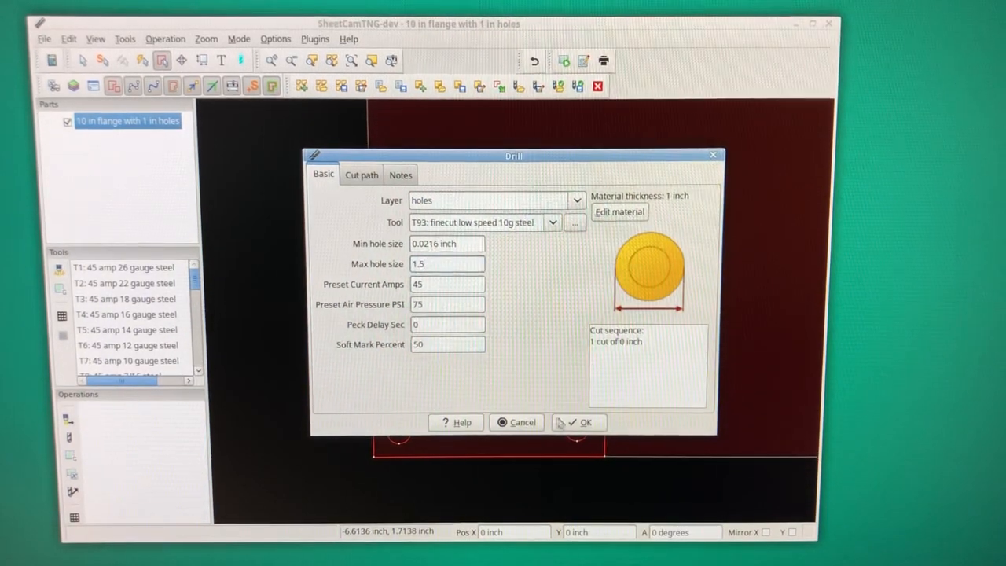
pyautogui.click(585, 423)
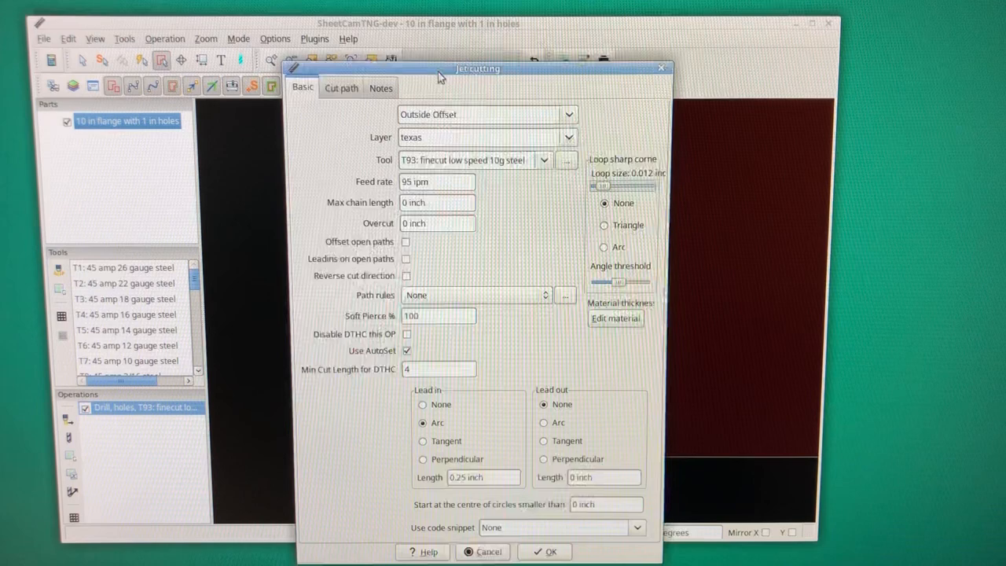
# Set the jet cutting operation's layer to 'outside' and confirm it.
pyautogui.click(570, 137)
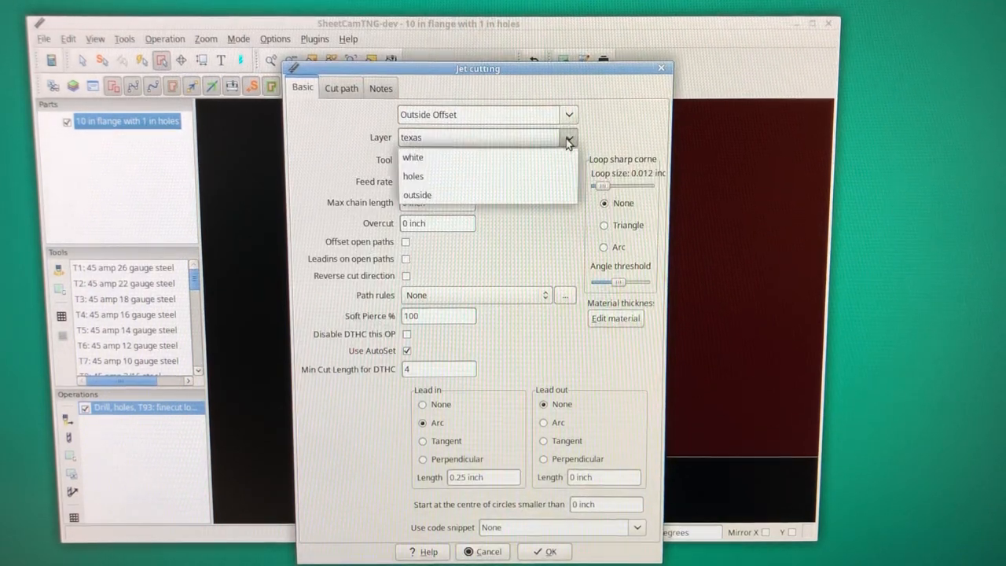
pyautogui.click(418, 195)
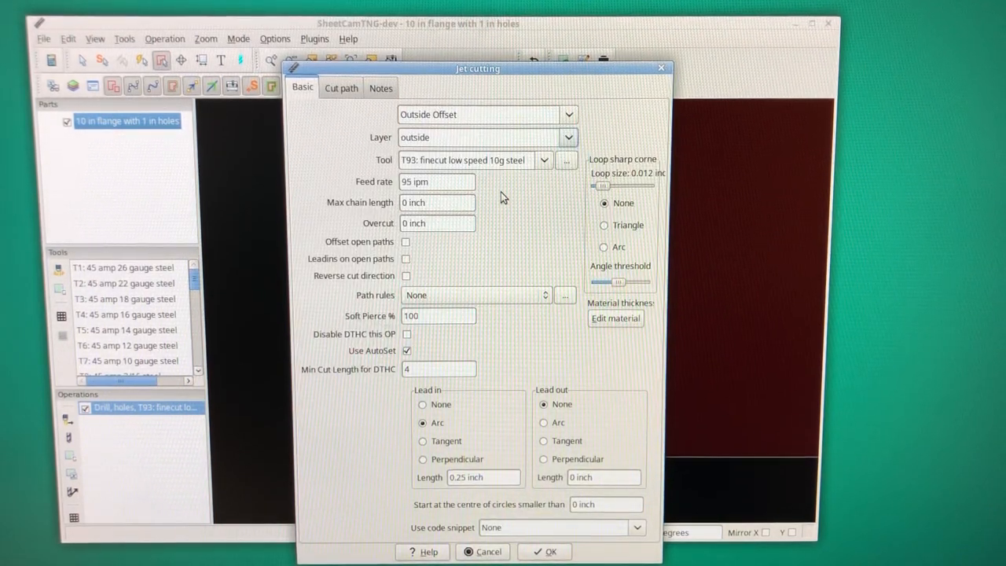
pyautogui.moveTo(533, 179)
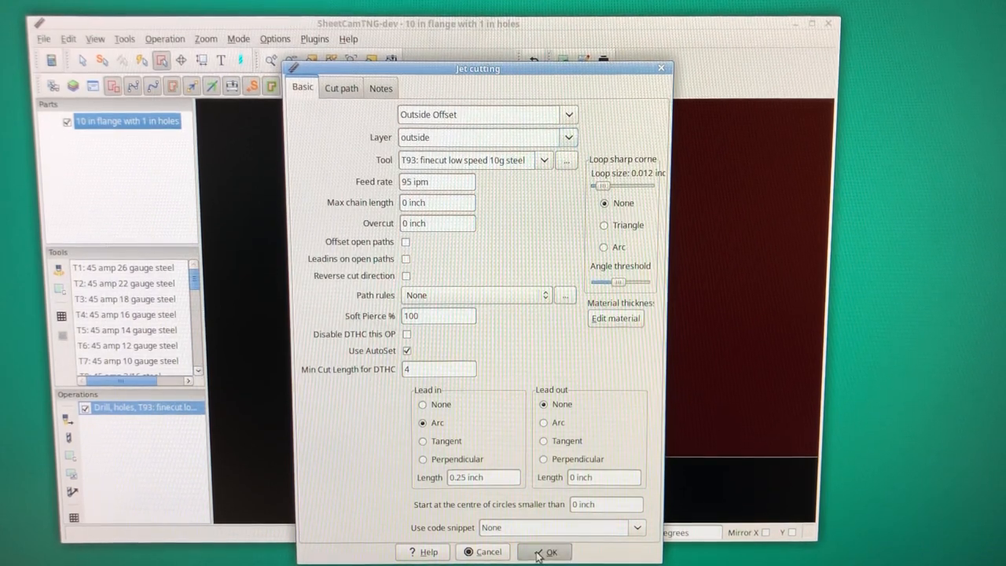
pyautogui.click(551, 552)
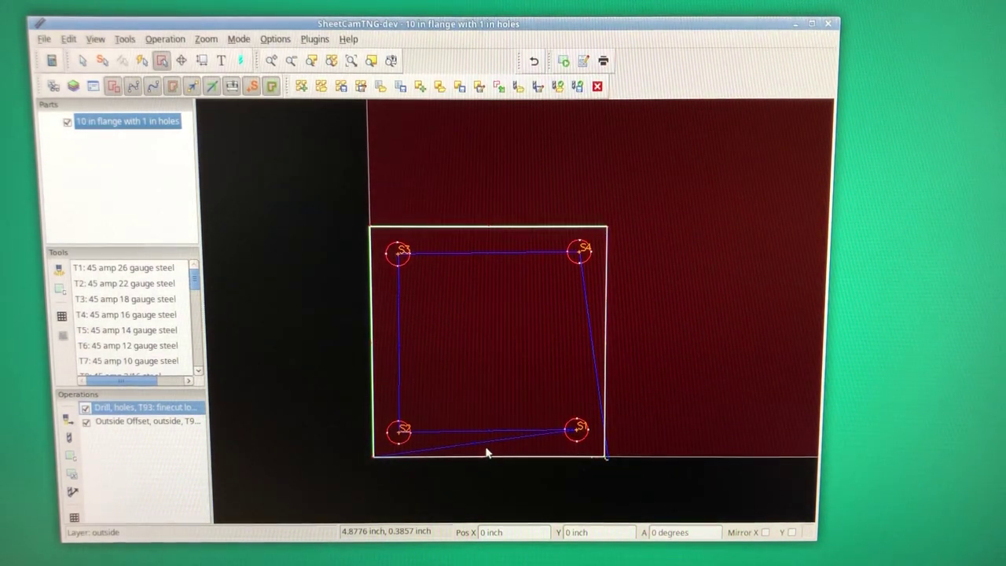